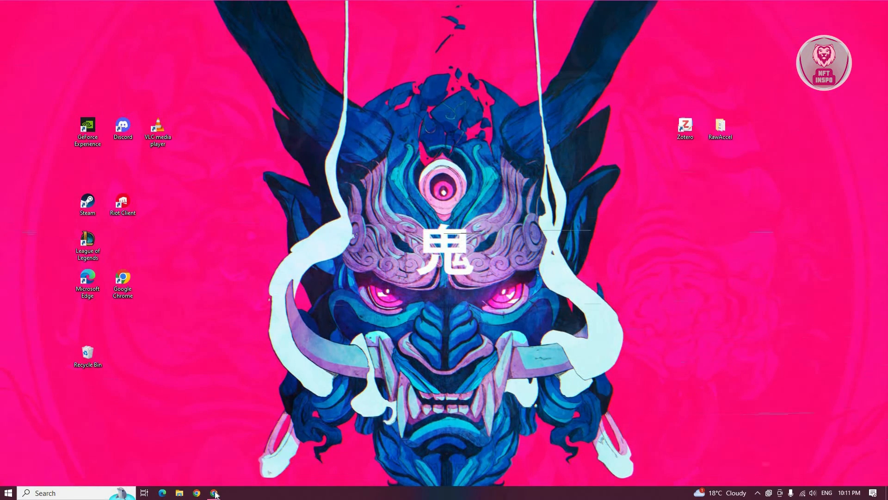
Bring Chrome forward to view the photo of the monitor's rear video ports.
{"action": "left_click", "coordinate": [196, 492]}
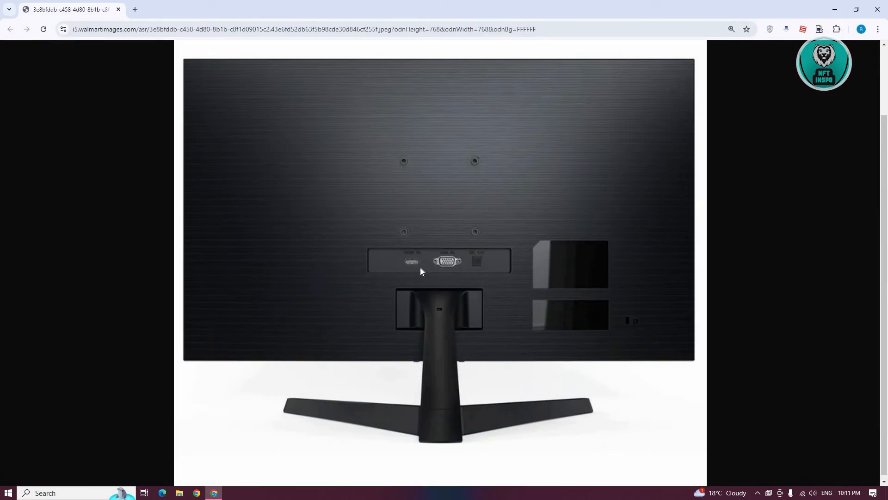
{"action": "mouse_move", "coordinate": [395, 250]}
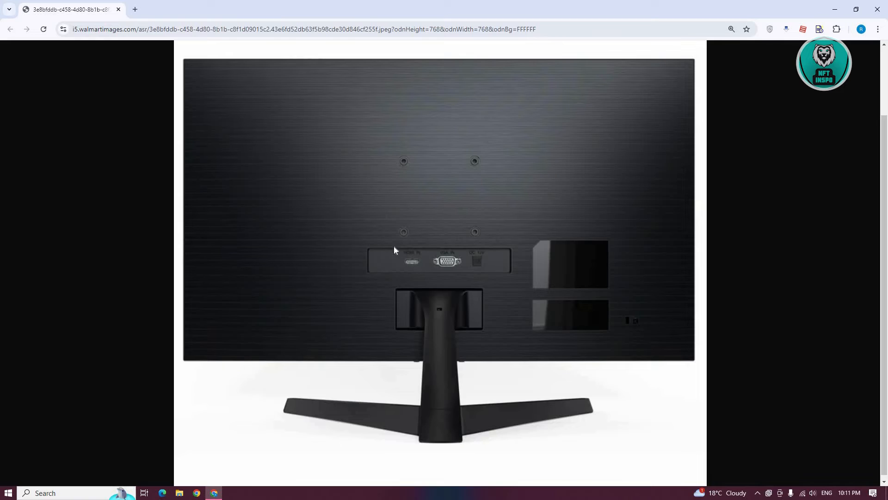
{"action": "mouse_move", "coordinate": [446, 262]}
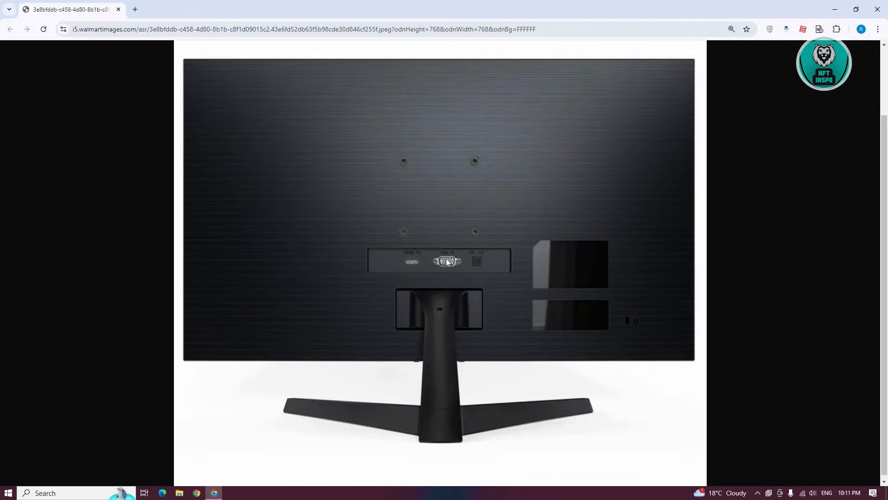
{"action": "mouse_move", "coordinate": [447, 262]}
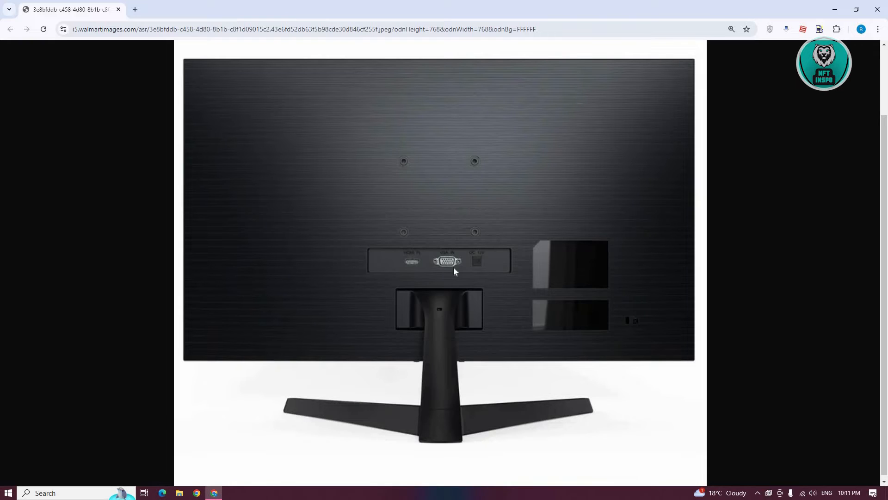
{"action": "mouse_move", "coordinate": [444, 275]}
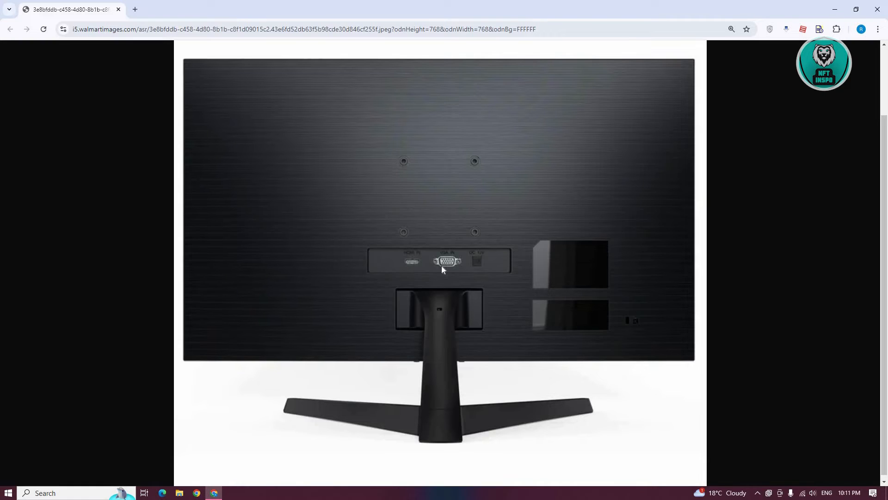
{"action": "mouse_move", "coordinate": [298, 325]}
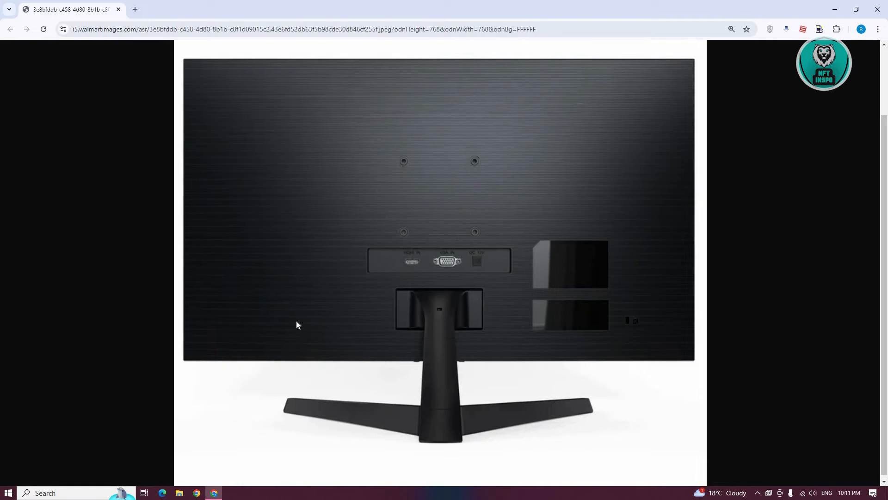
{"action": "mouse_move", "coordinate": [774, 91]}
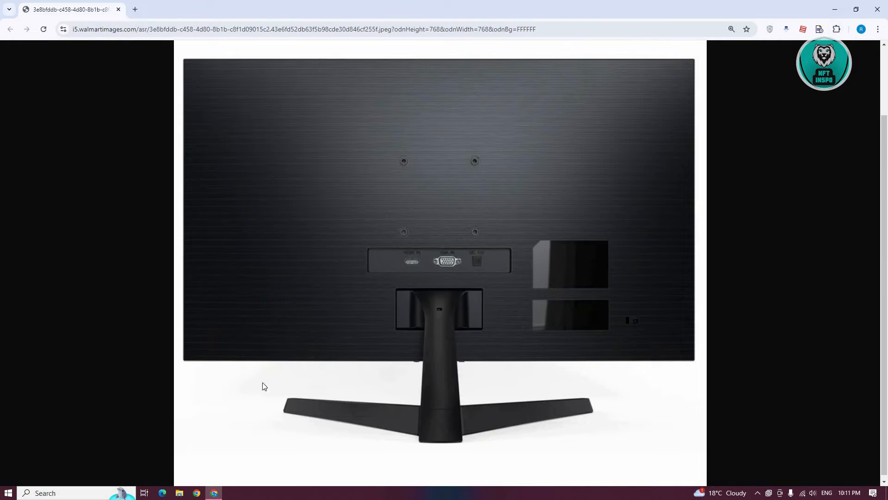
{"action": "mouse_move", "coordinate": [468, 388]}
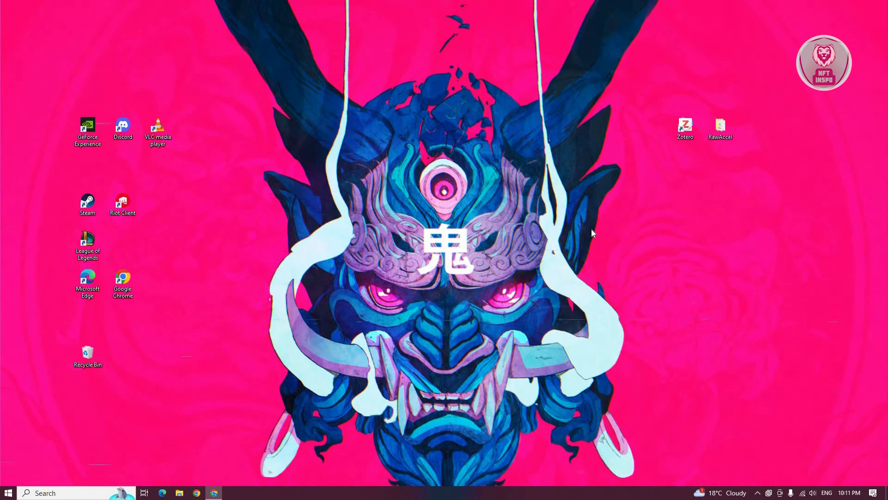
{"action": "mouse_move", "coordinate": [586, 237]}
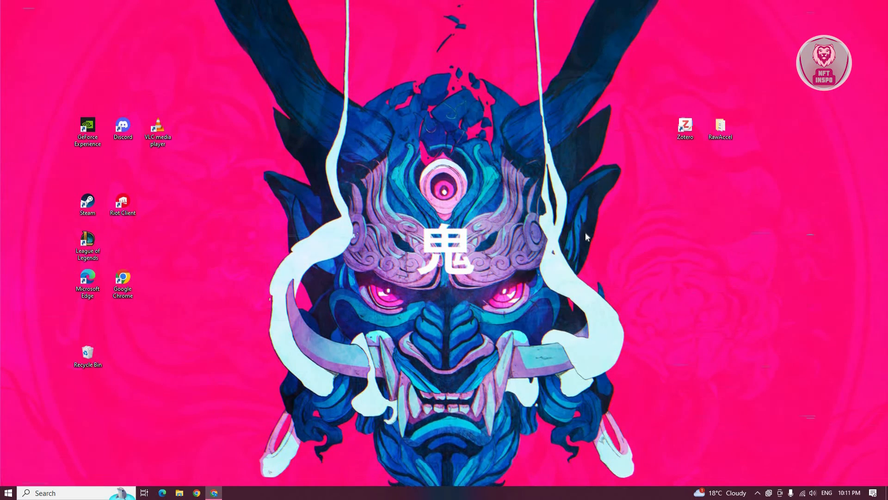
{"action": "mouse_move", "coordinate": [557, 230]}
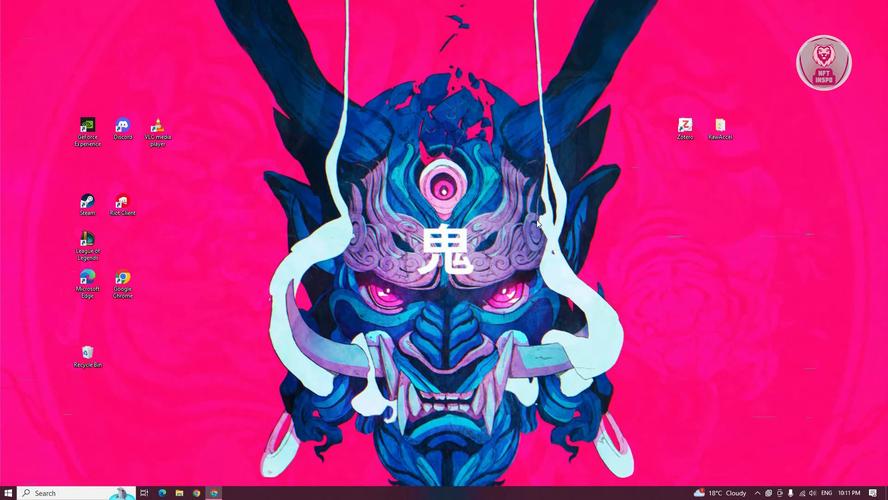
{"action": "mouse_move", "coordinate": [555, 246]}
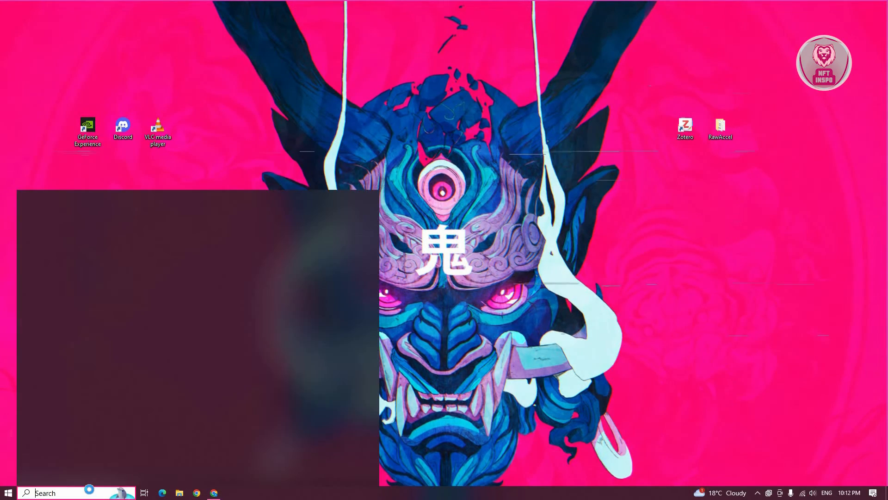
Search for 'Settings' from the taskbar to launch the Settings app.
{"action": "left_click", "coordinate": [8, 492]}
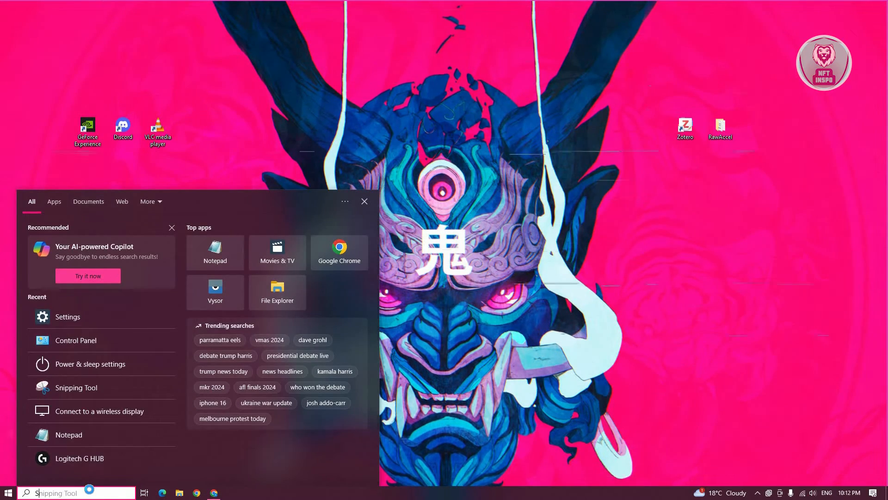
{"action": "type", "text": "SETTINGS"}
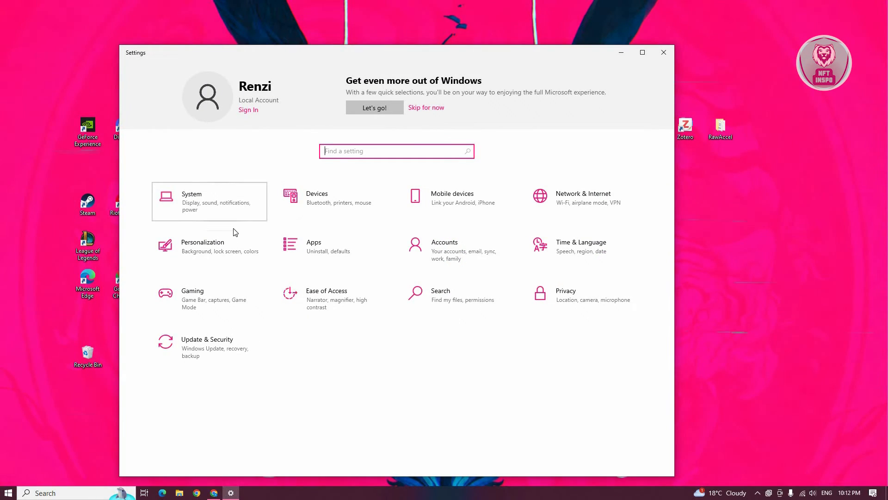
Open System display settings and select display 2 to confirm detection.
{"action": "left_click", "coordinate": [191, 201]}
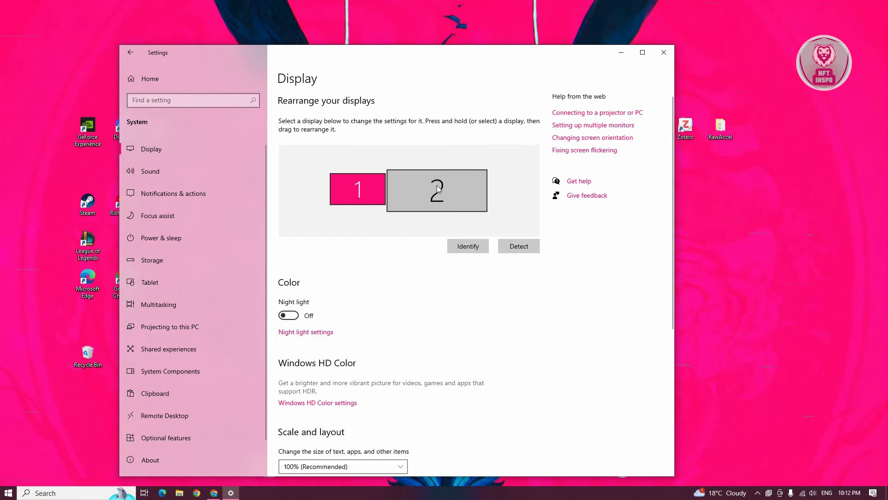
{"action": "left_click", "coordinate": [436, 190]}
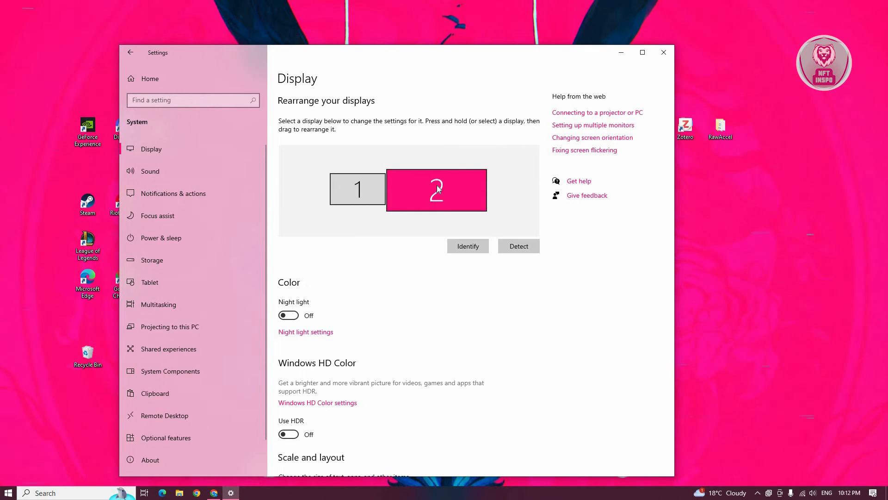
{"action": "mouse_move", "coordinate": [529, 272]}
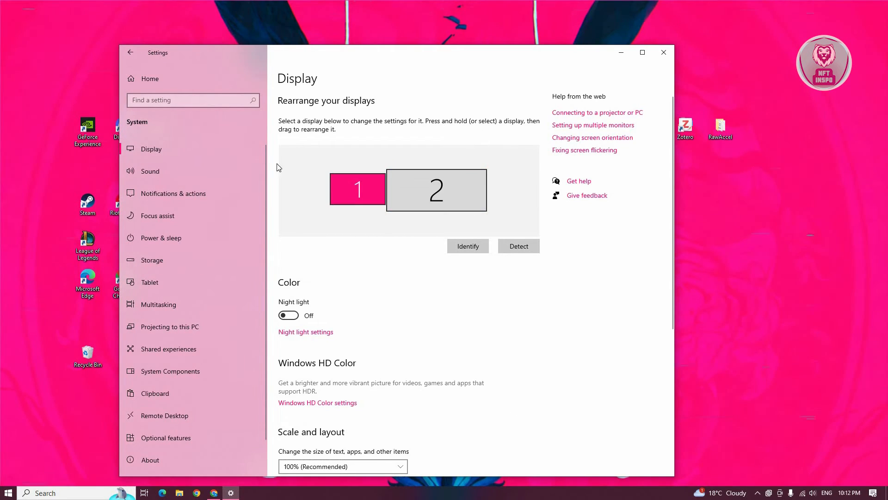
{"action": "scroll", "scroll_direction": "down", "scroll_amount": 3}
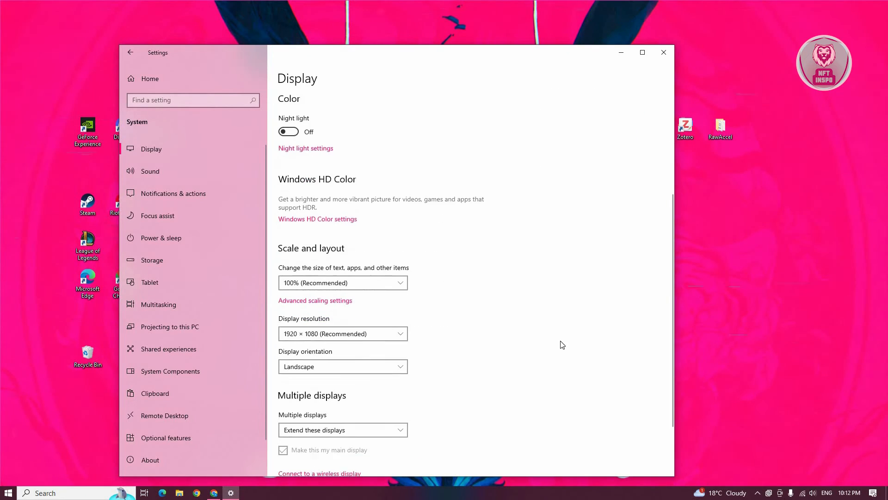
{"action": "scroll", "scroll_direction": "down", "scroll_amount": 3}
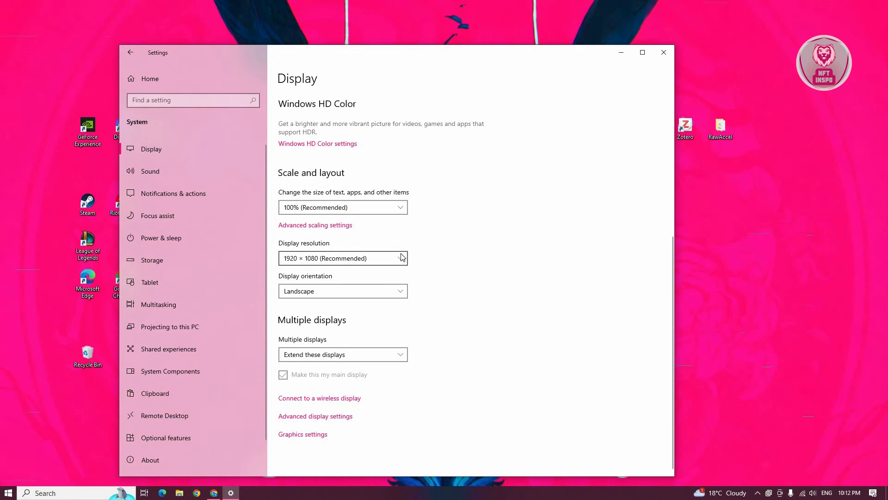
{"action": "left_click", "coordinate": [343, 258]}
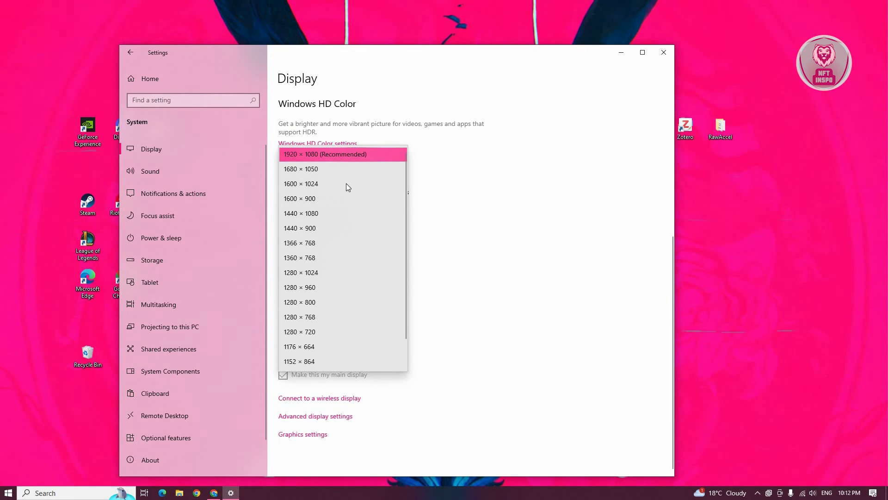
{"action": "mouse_move", "coordinate": [627, 293]}
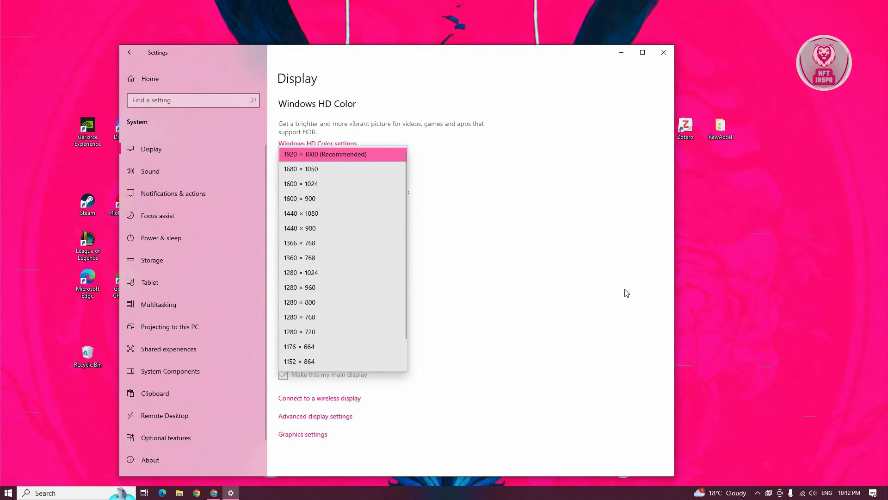
{"action": "left_click", "coordinate": [324, 154]}
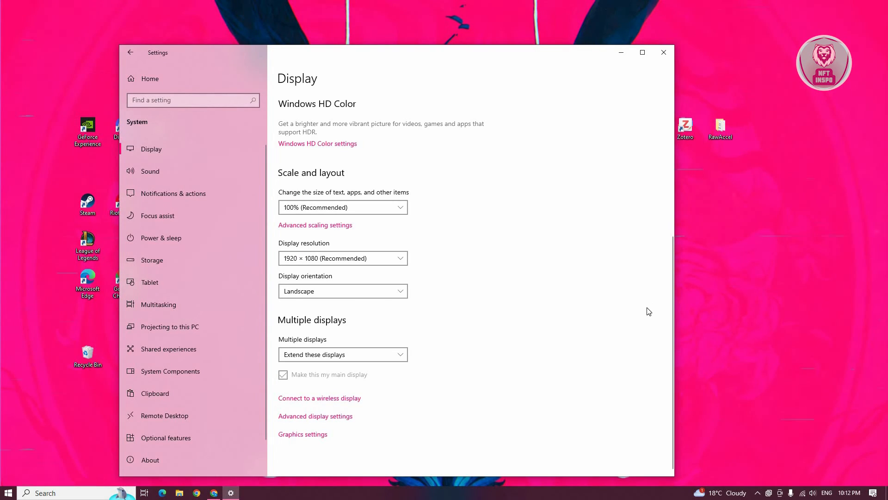
{"action": "mouse_move", "coordinate": [595, 321]}
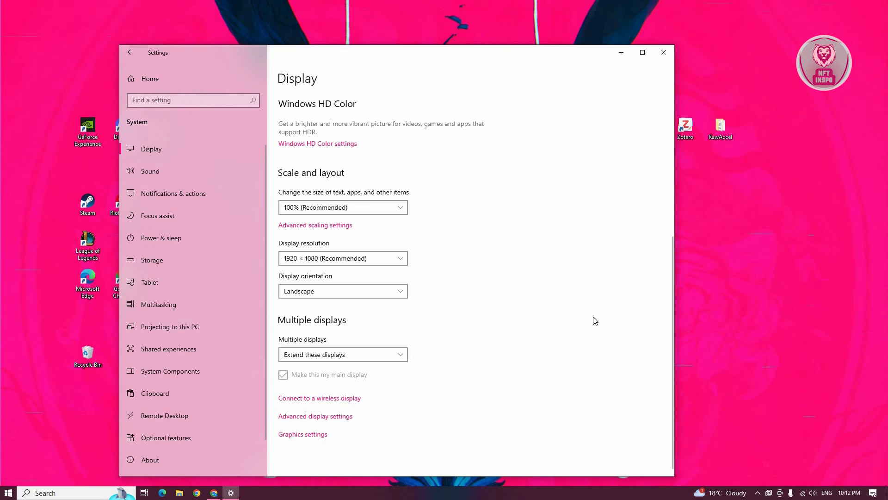
{"action": "mouse_move", "coordinate": [398, 431]}
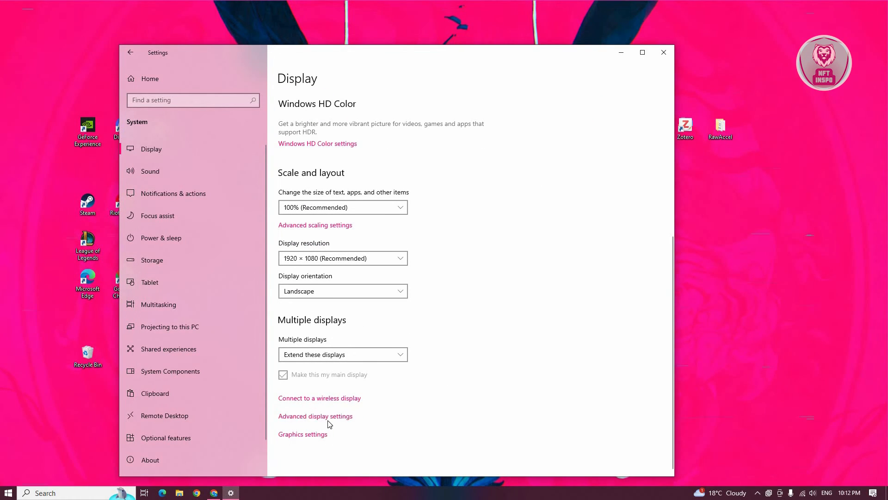
Review Display 1's 100 Hz refresh rate in Advanced display settings, then close Settings.
{"action": "left_click", "coordinate": [315, 416]}
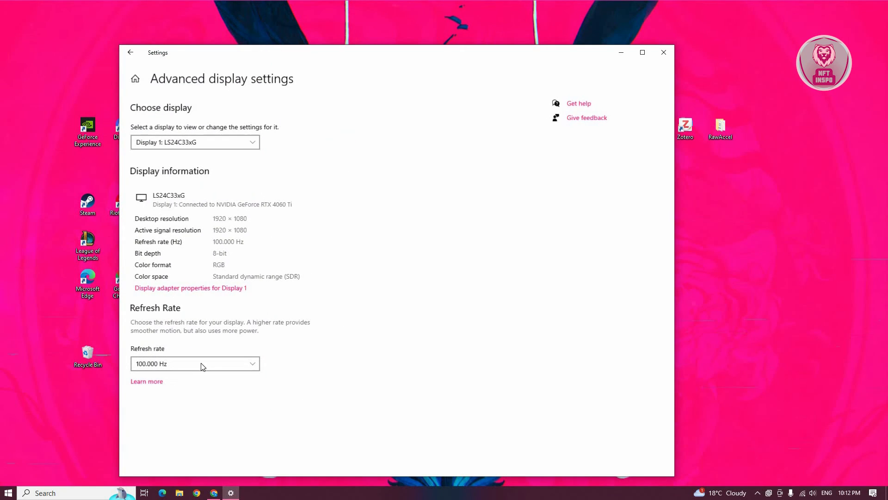
{"action": "left_click", "coordinate": [195, 364]}
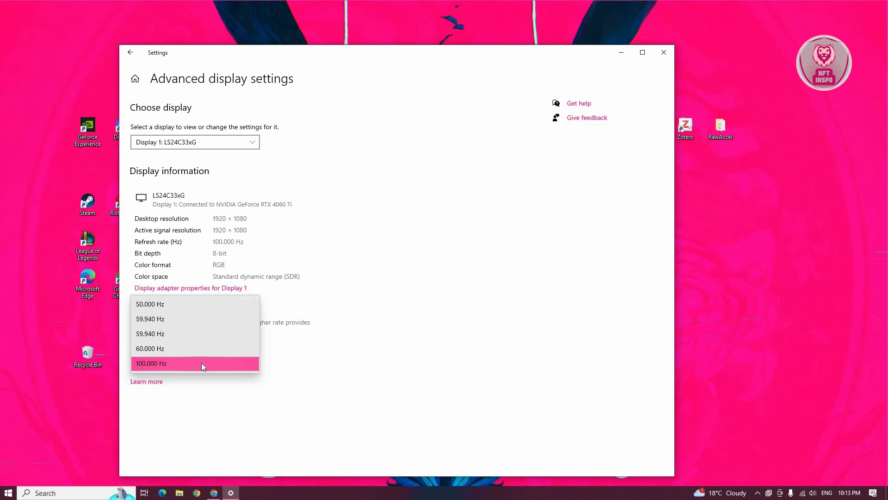
{"action": "mouse_move", "coordinate": [368, 189]}
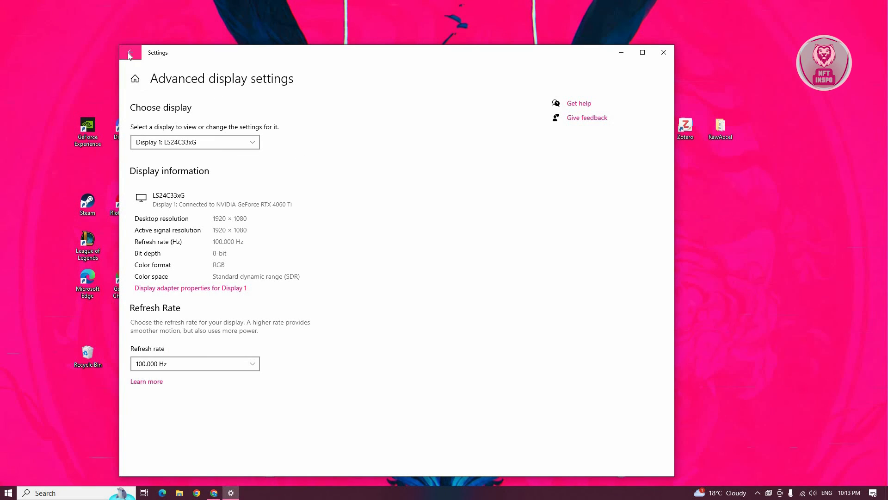
{"action": "left_click", "coordinate": [129, 53]}
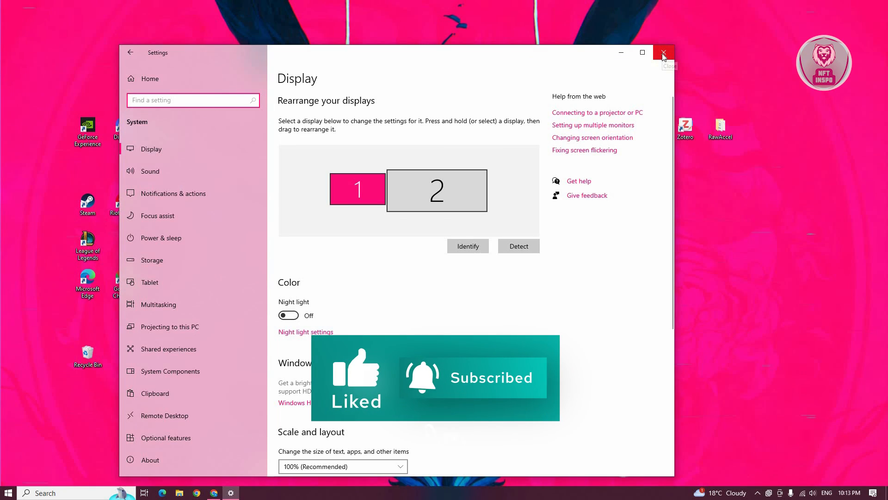
{"action": "left_click", "coordinate": [663, 52]}
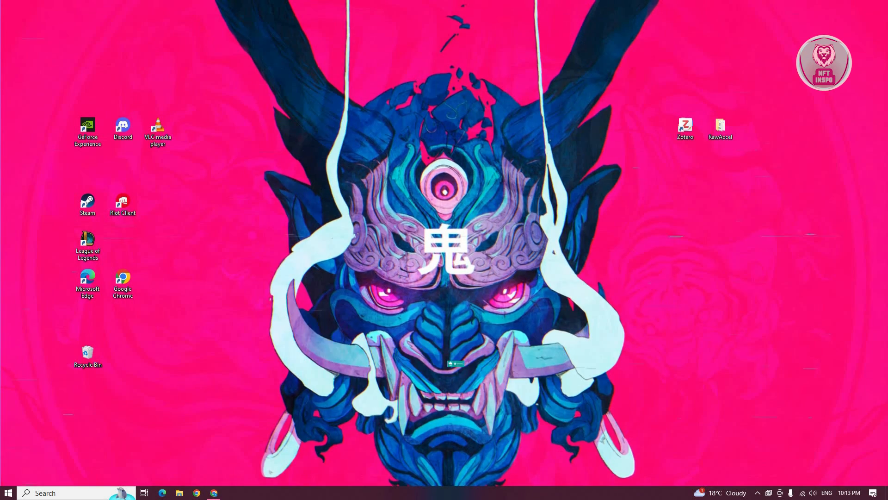